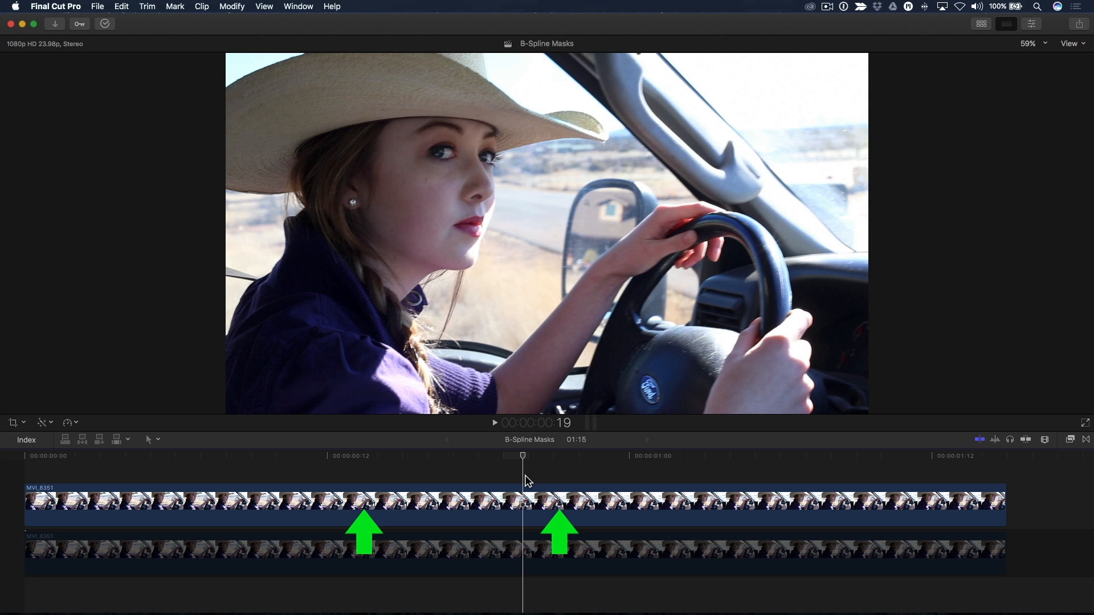
Zoom the viewer to 200% on the driver's mouth.
left_click(531, 504)
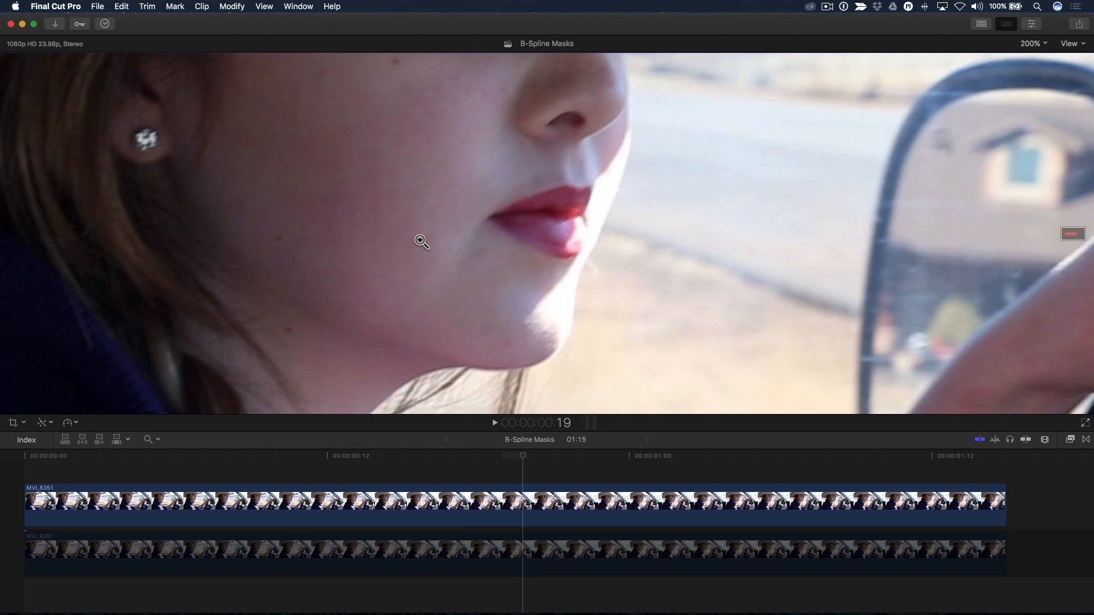
Apply Draw Mask to the top clip and switch its Shape Type from Bezier to B-Spline.
left_click(1068, 439)
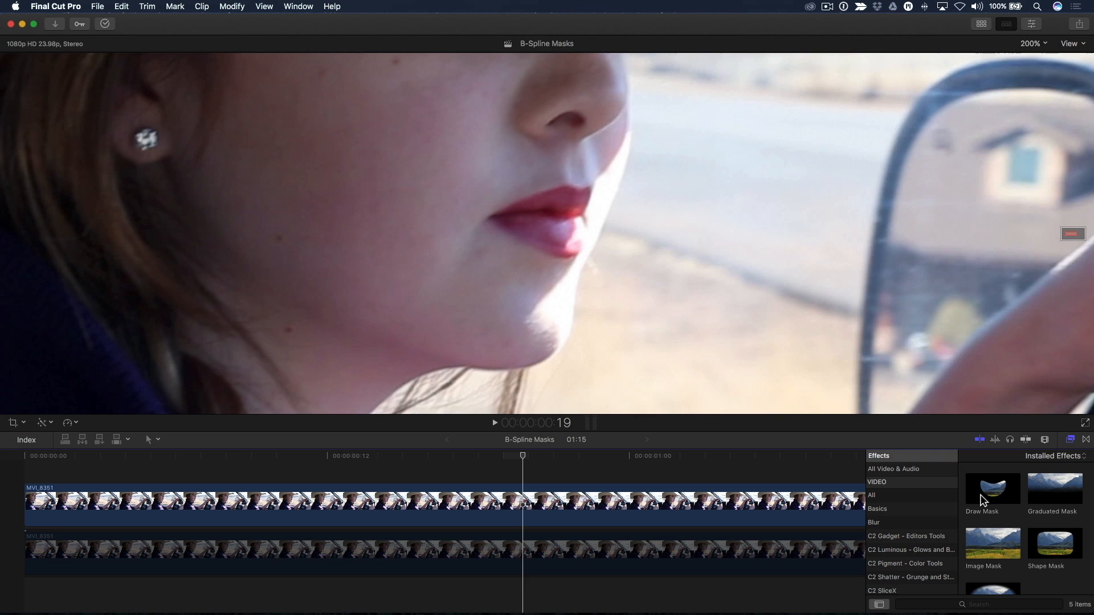
left_click(530, 502)
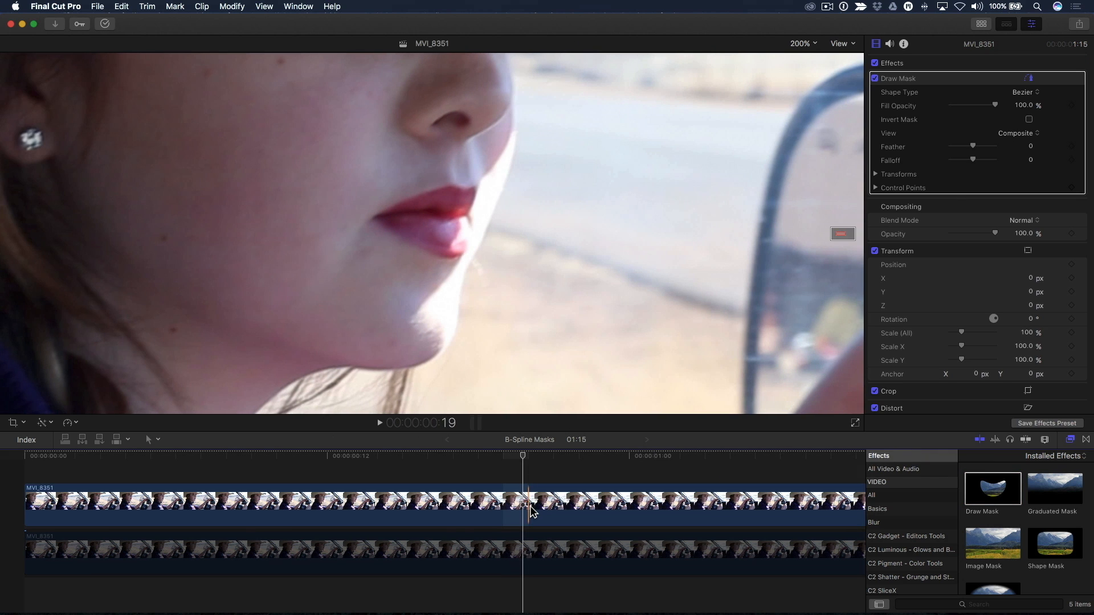
left_click(1023, 91)
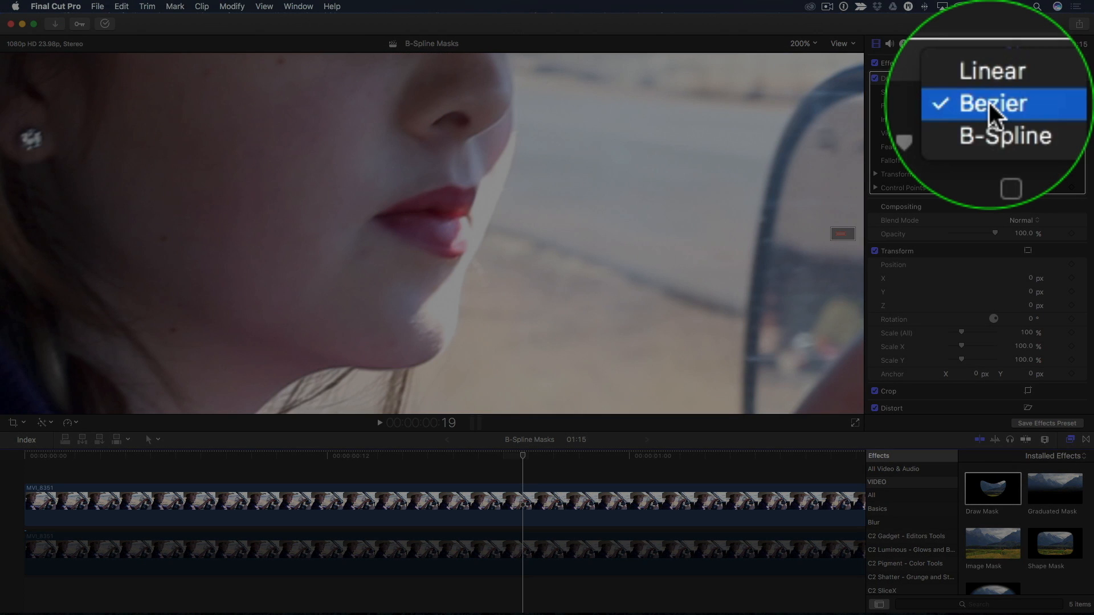
left_click(1001, 135)
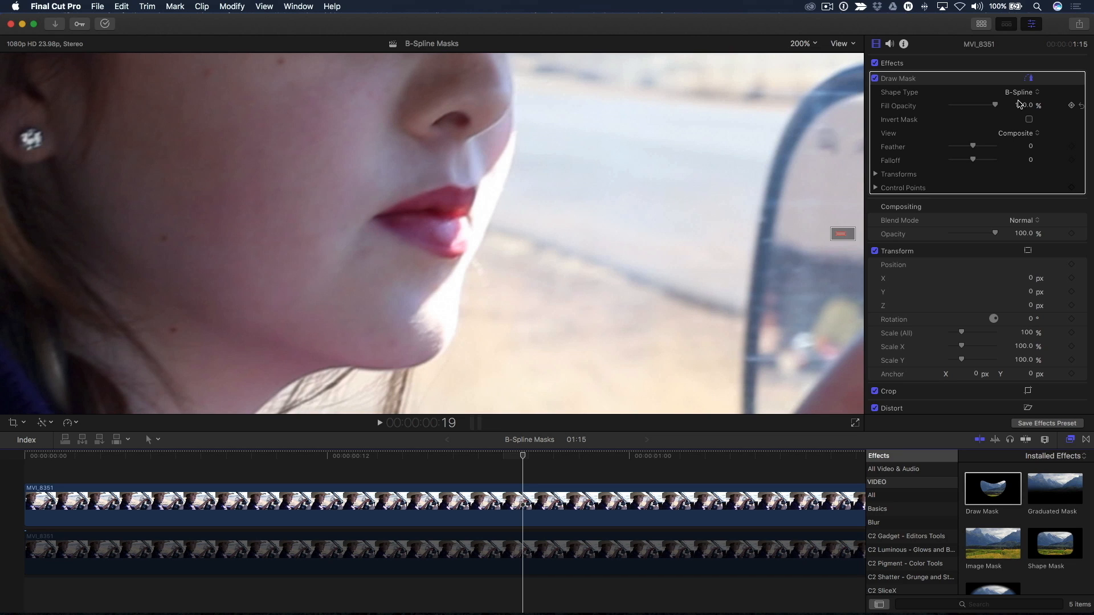
mouse_move(674, 196)
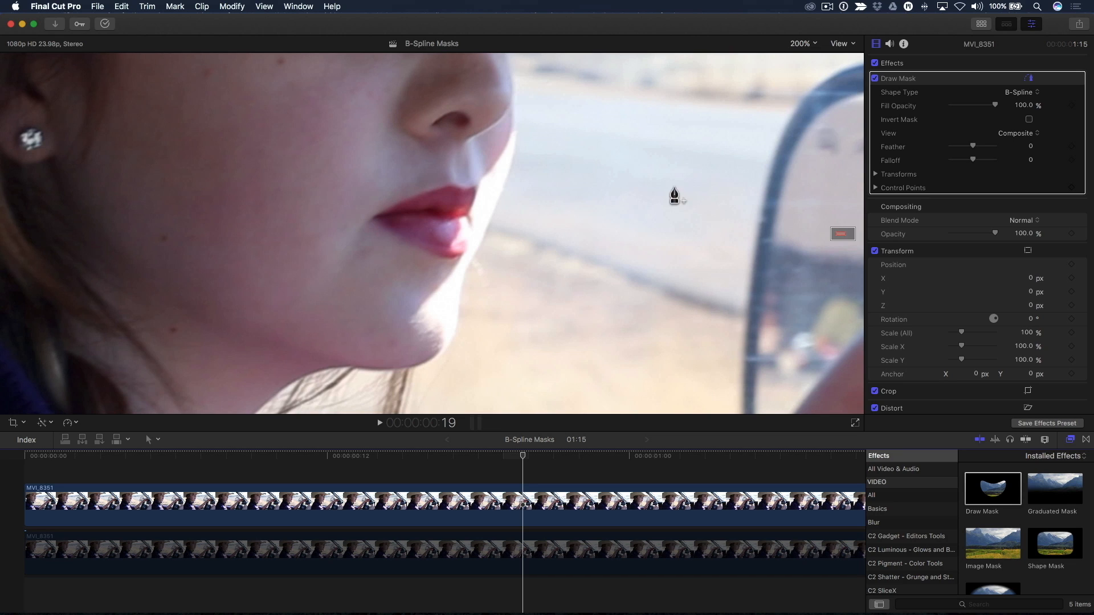
Place B-Spline mask points at the lip corner and along the upper lip.
left_click(389, 220)
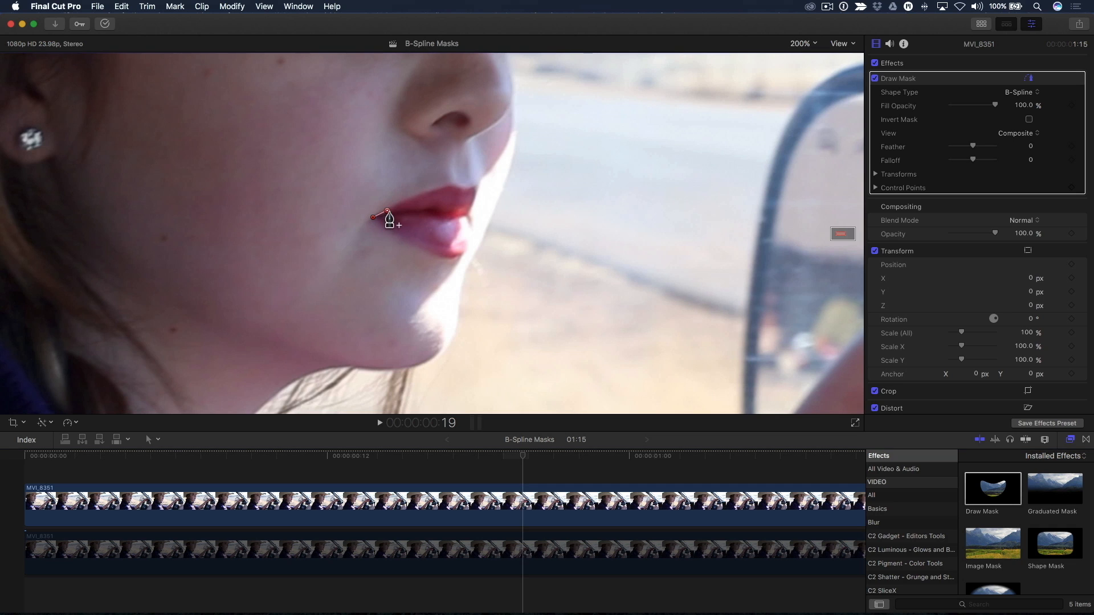
left_click(460, 201)
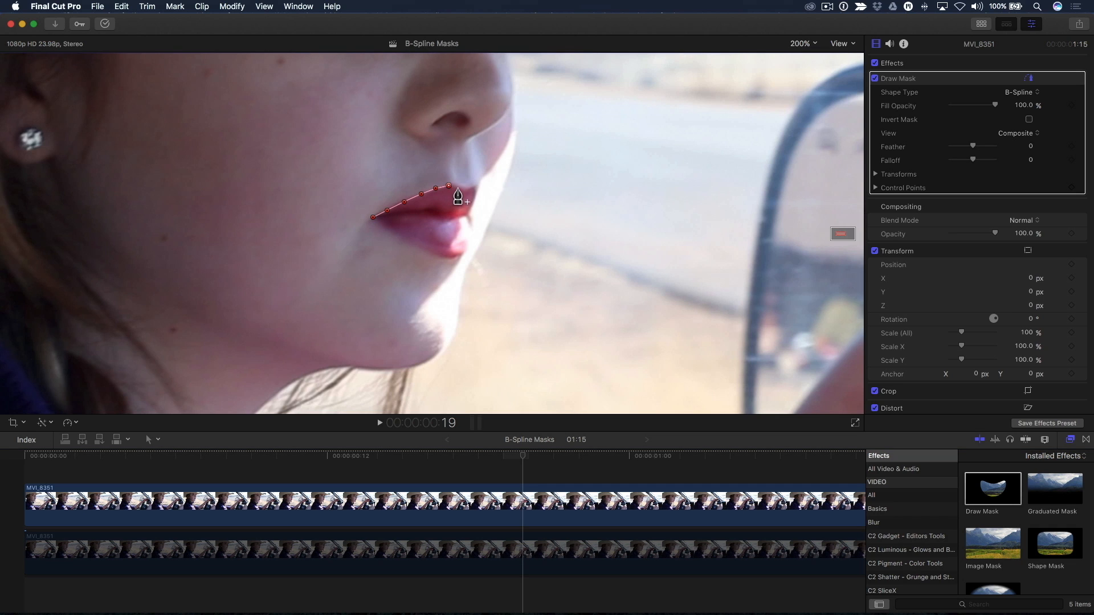
left_click(480, 205)
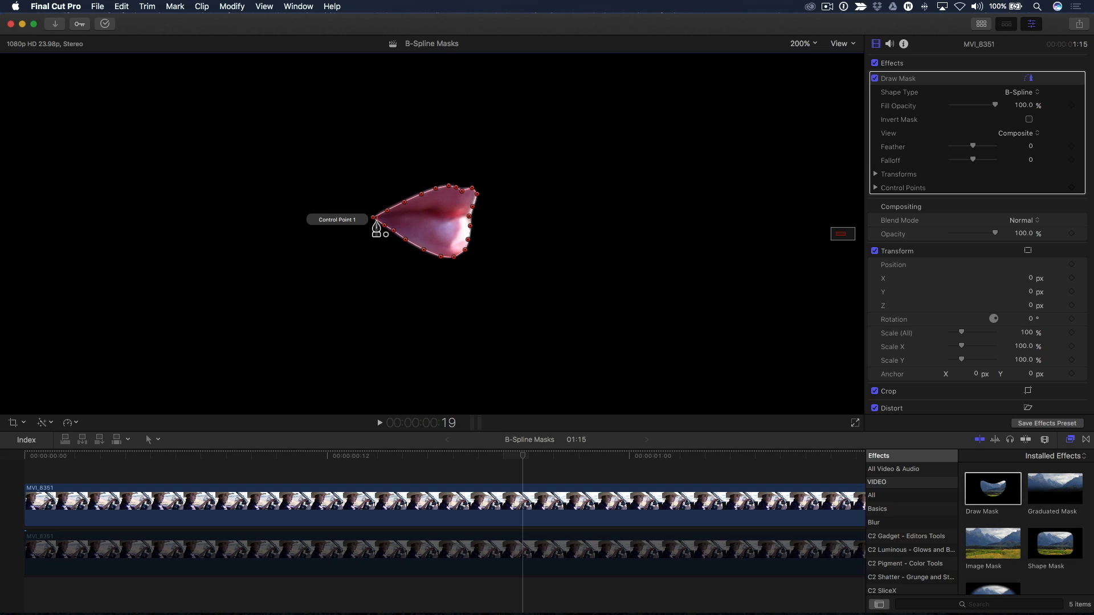
mouse_move(382, 225)
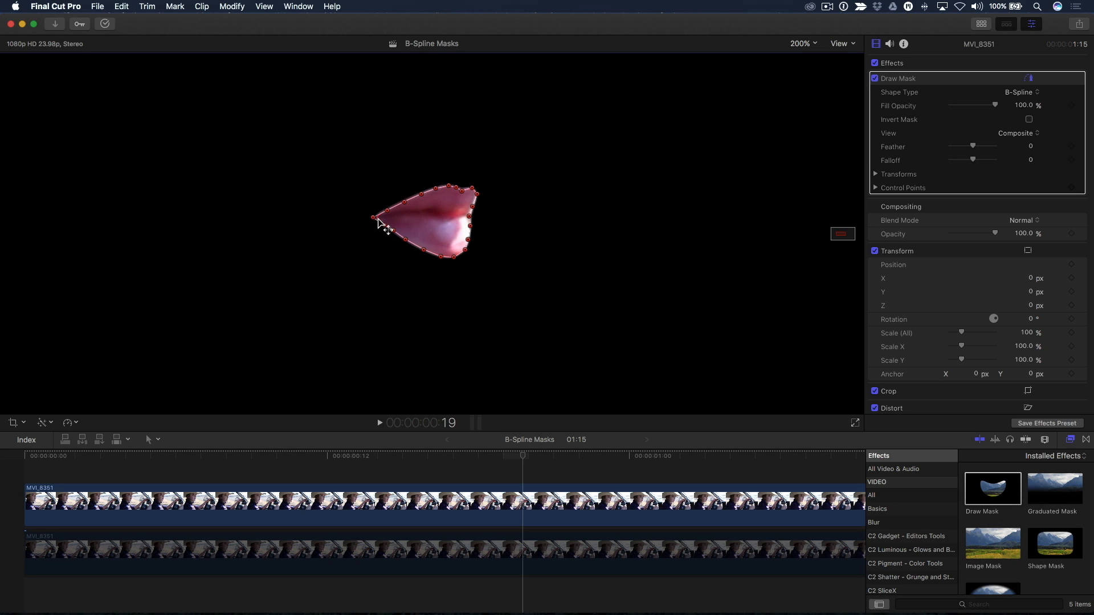
mouse_move(472, 259)
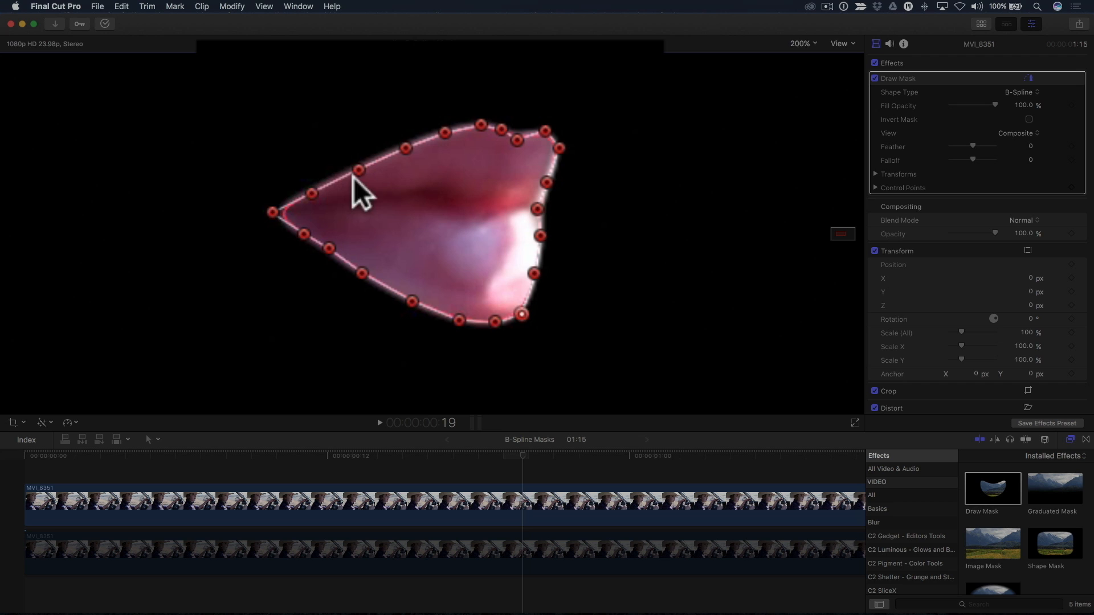
Drag an upper-lip mask control point outward, then back onto the lip edge.
left_click_drag(360, 171, 276, 129)
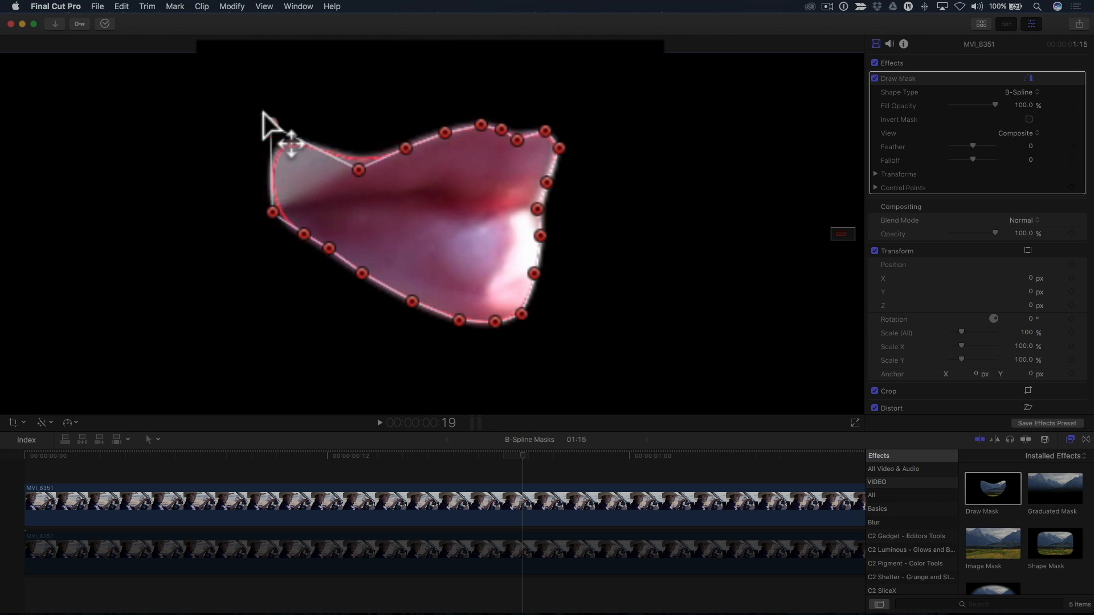
left_click_drag(286, 150, 232, 47)
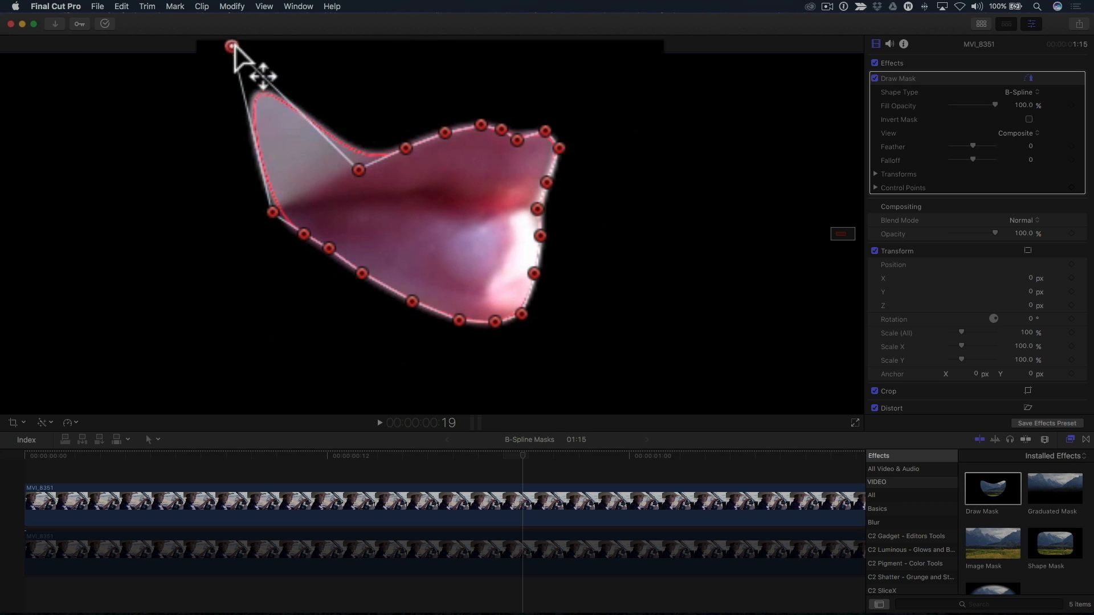
left_click_drag(231, 45, 237, 53)
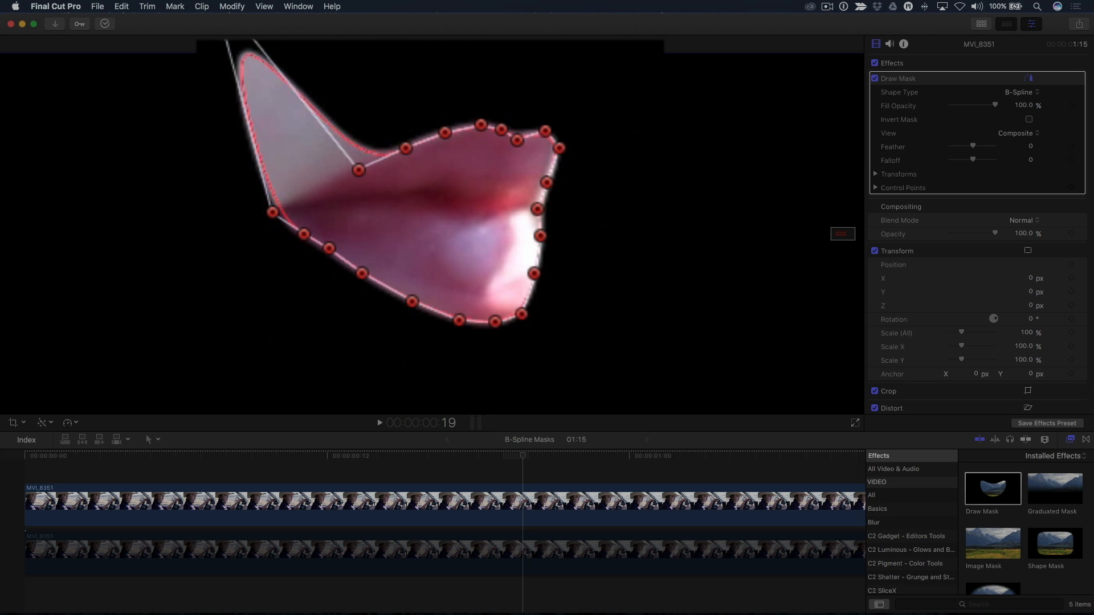
left_click_drag(357, 170, 314, 185)
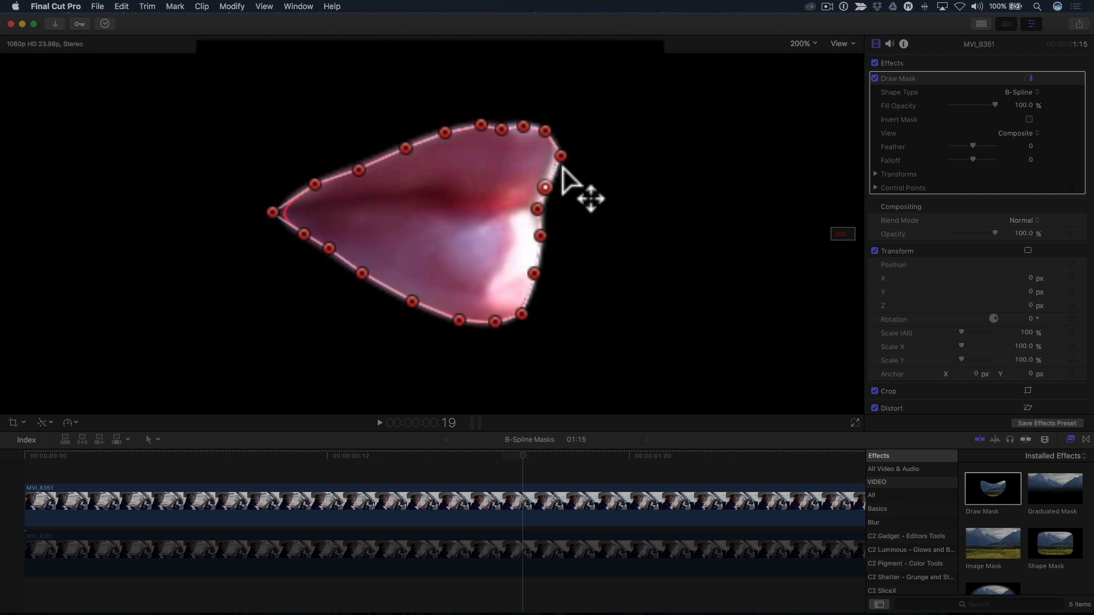
mouse_move(551, 203)
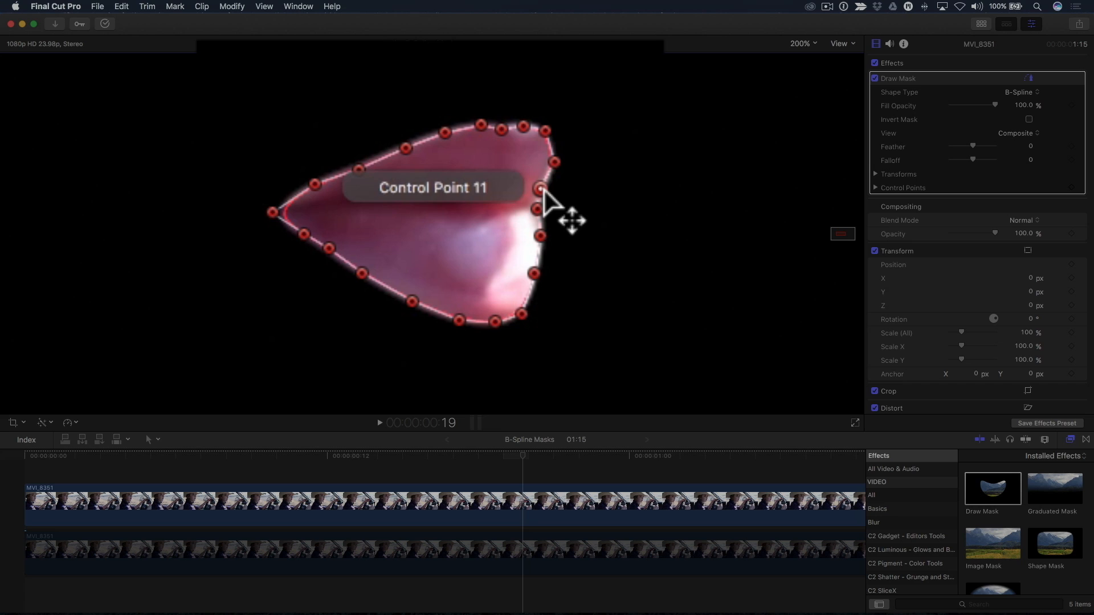
mouse_move(598, 248)
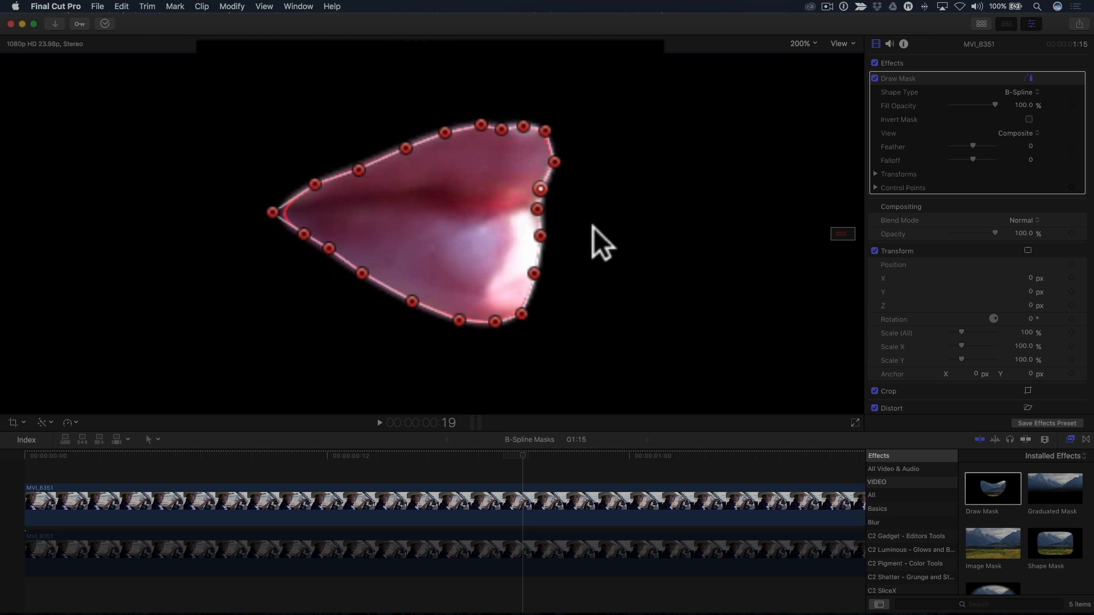
mouse_move(530, 296)
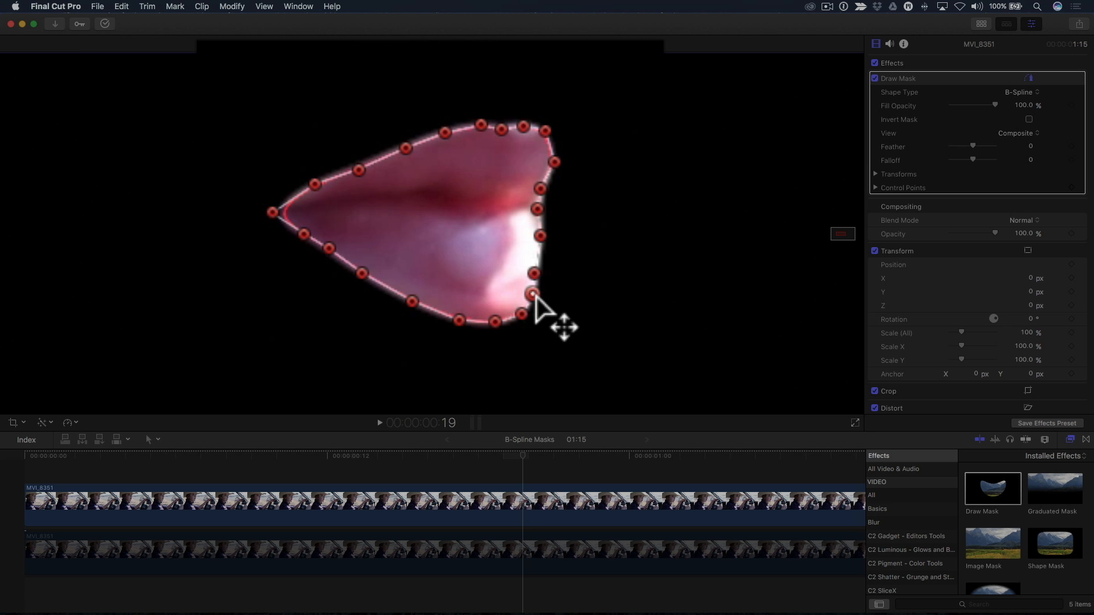
mouse_move(543, 292)
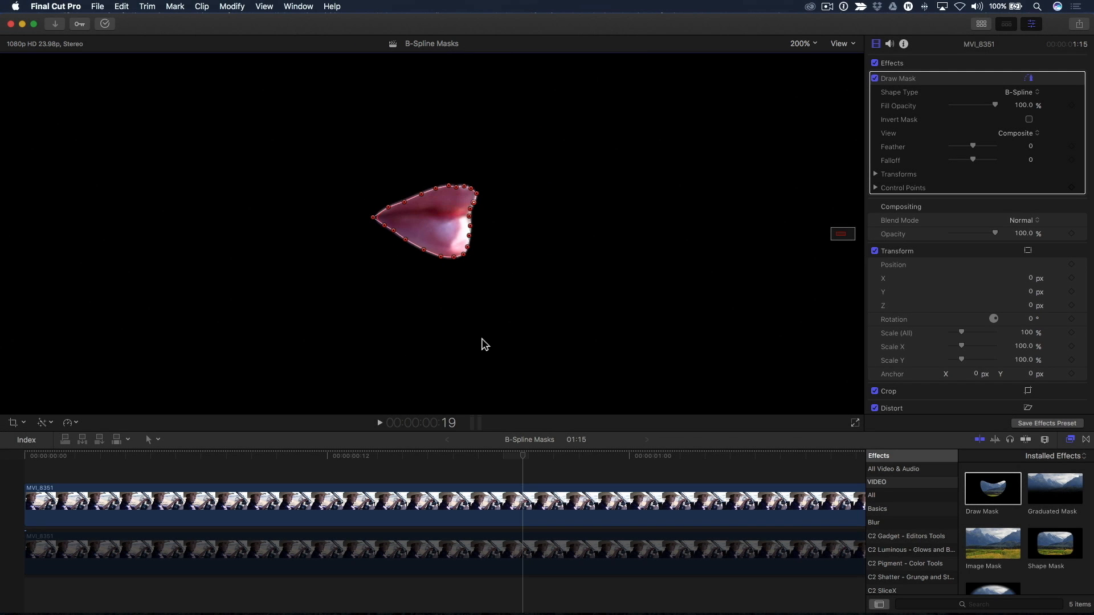
Open the Color Board on the masked top clip and switch to its Saturation controls.
left_click(475, 551)
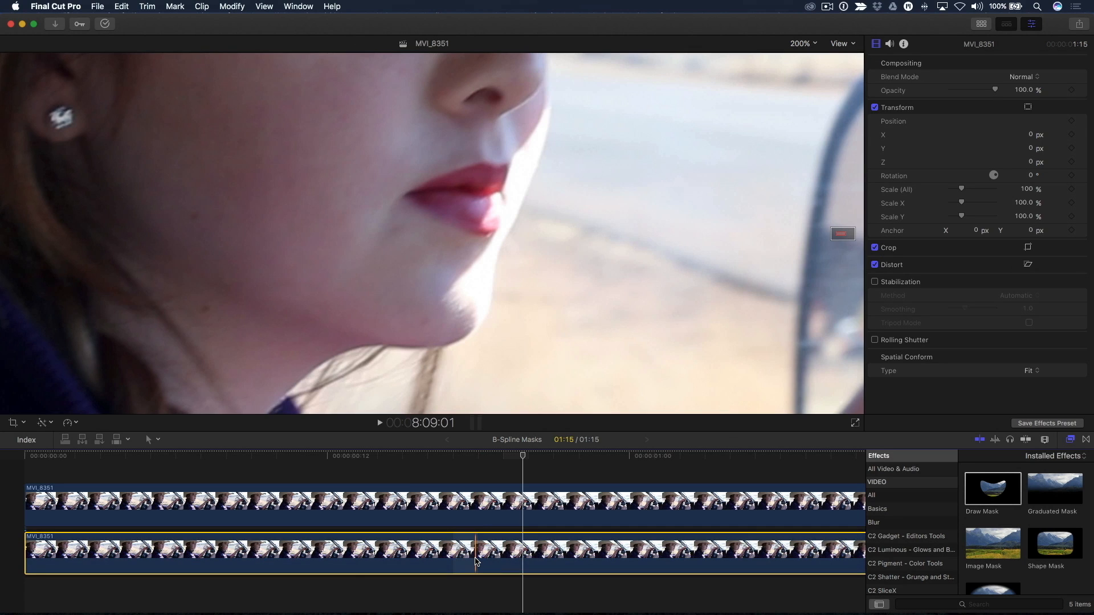
double_click(992, 486)
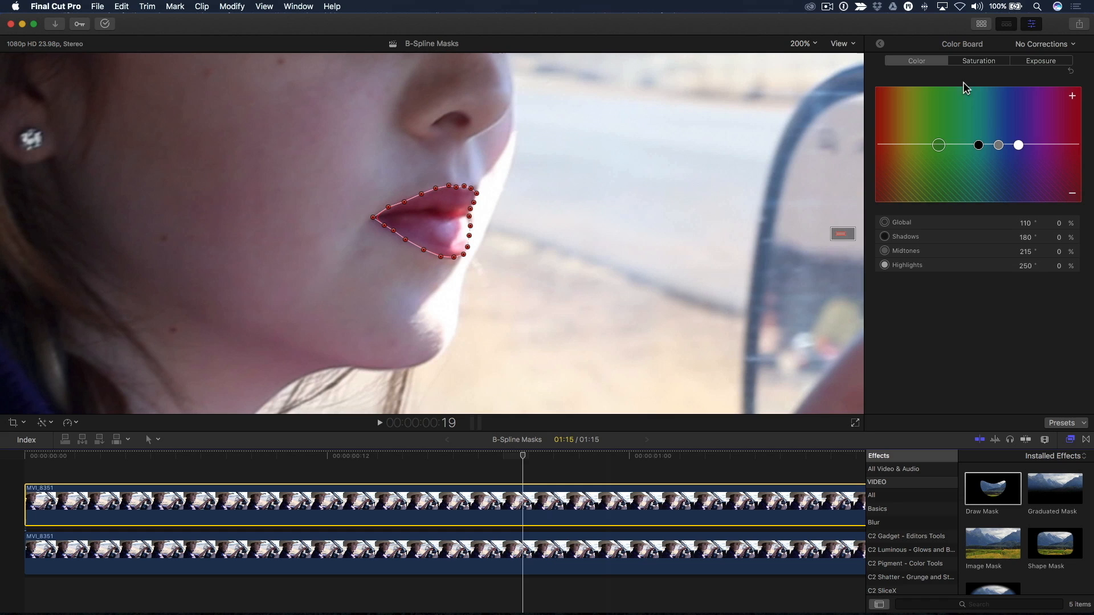
left_click(978, 61)
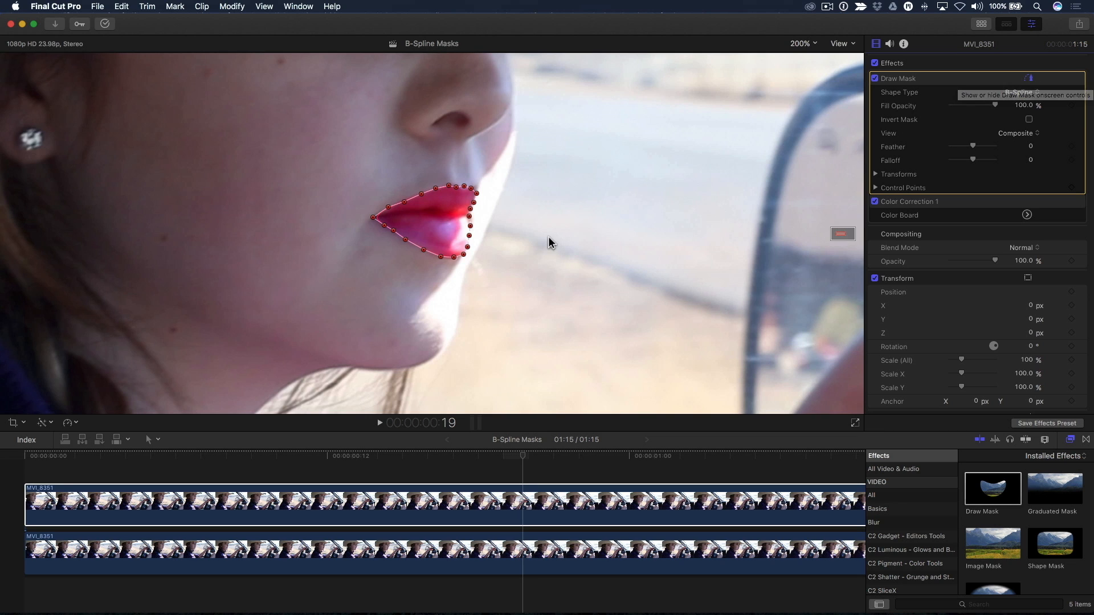
mouse_move(443, 264)
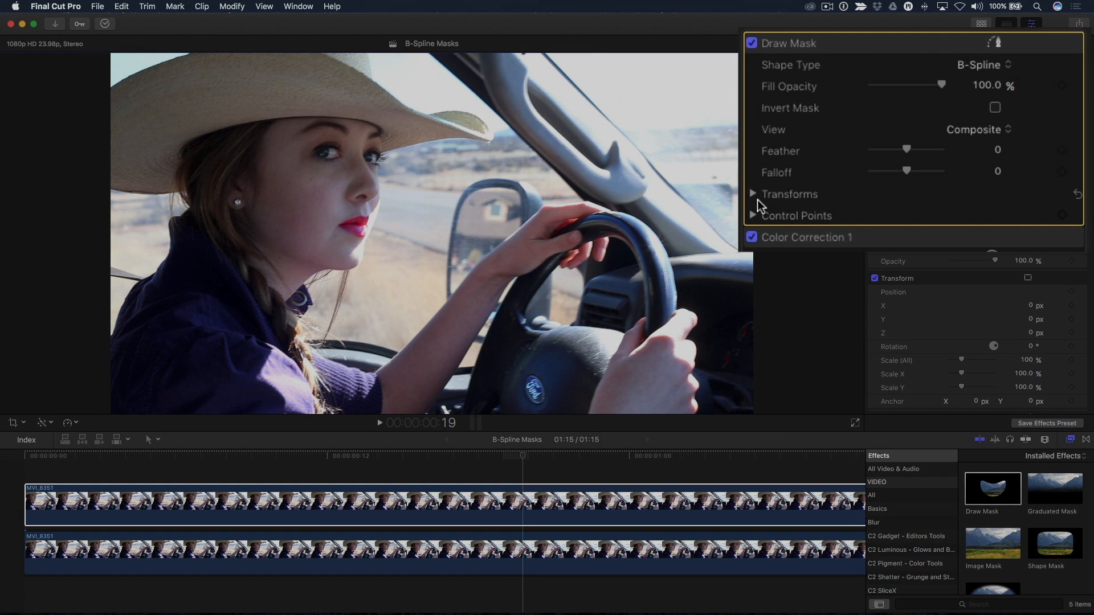
Reveal the Draw Mask transforms and position the mask over the driver's lips.
left_click(753, 194)
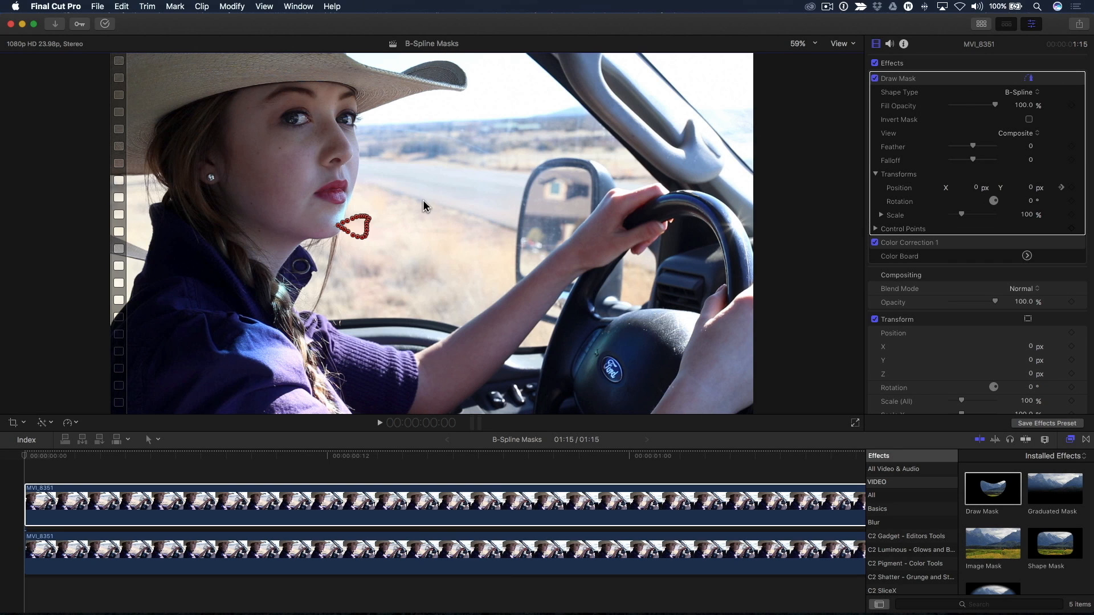
left_click_drag(356, 227, 339, 189)
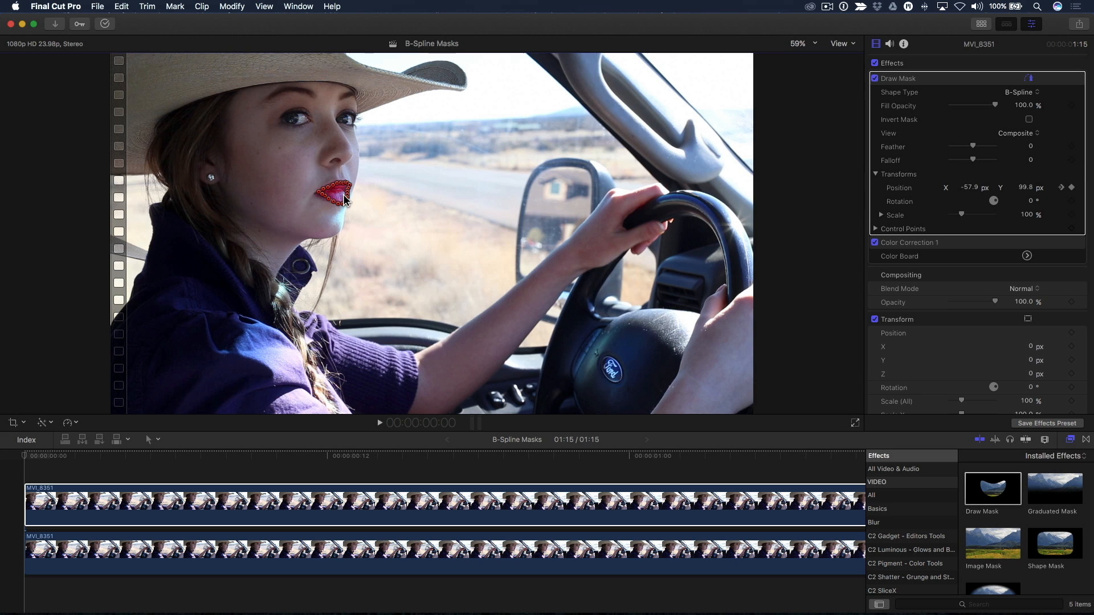
left_click_drag(342, 198, 333, 199)
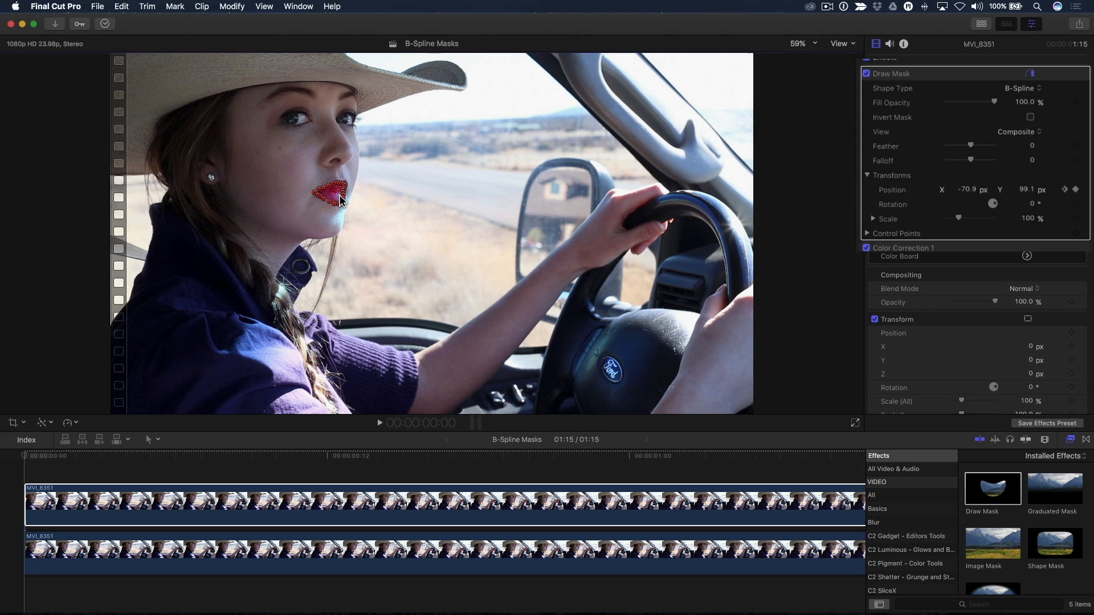
Realign the mask with the lips at a later frame, then return to an earlier moment.
scroll("up", 3)
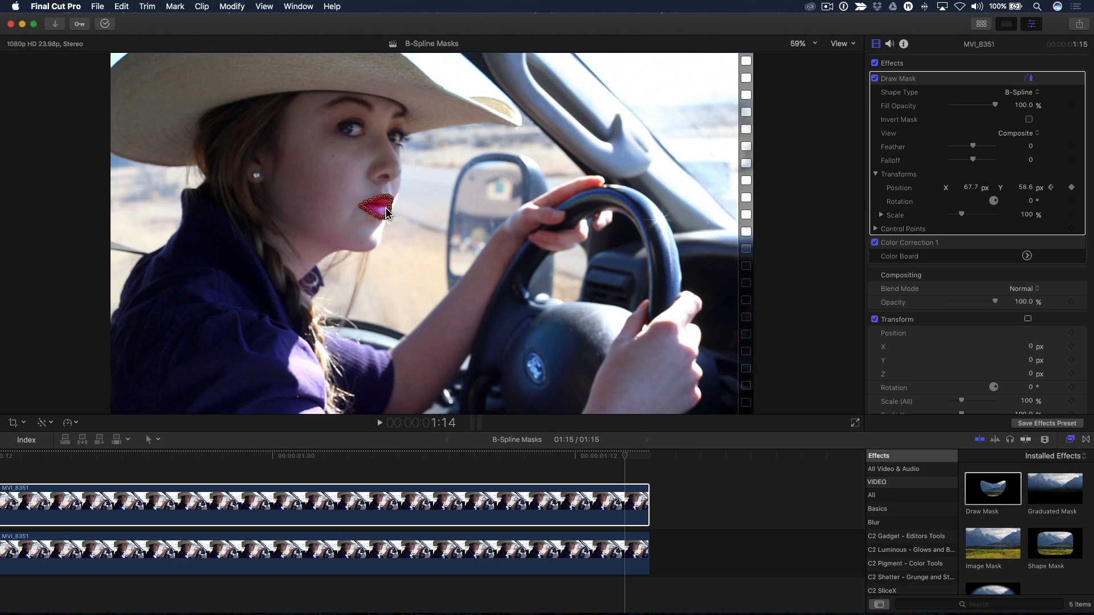
left_click_drag(386, 209, 382, 211)
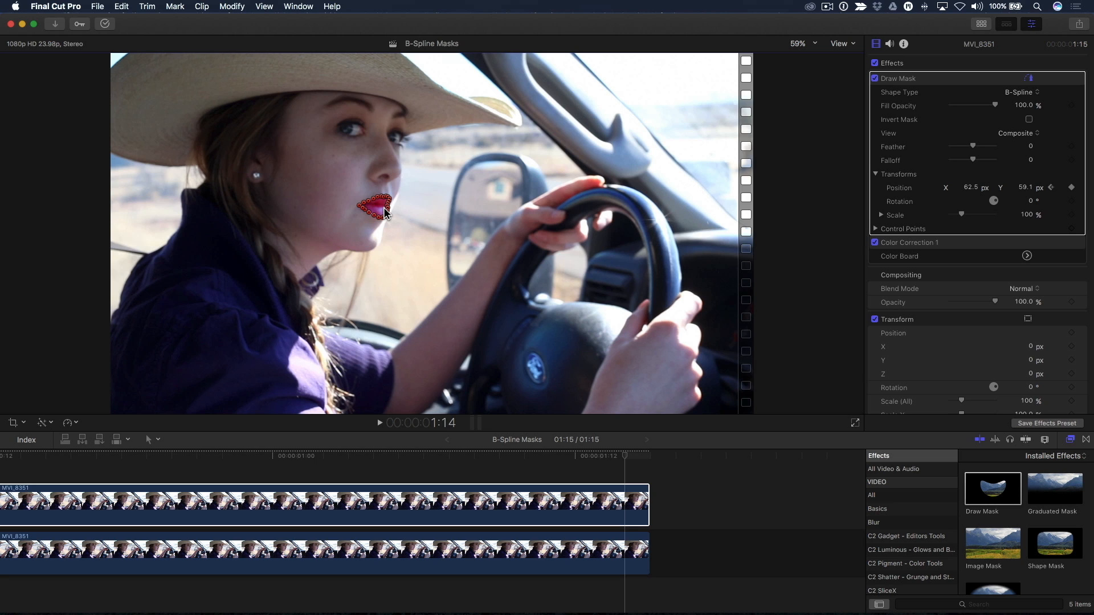
left_click(625, 457)
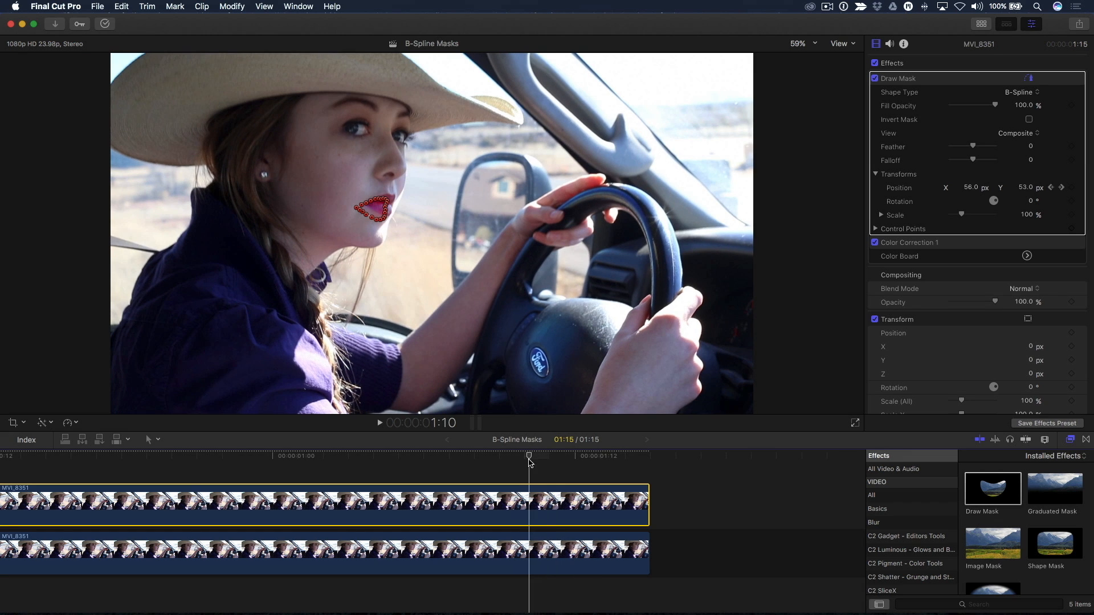
mouse_move(508, 398)
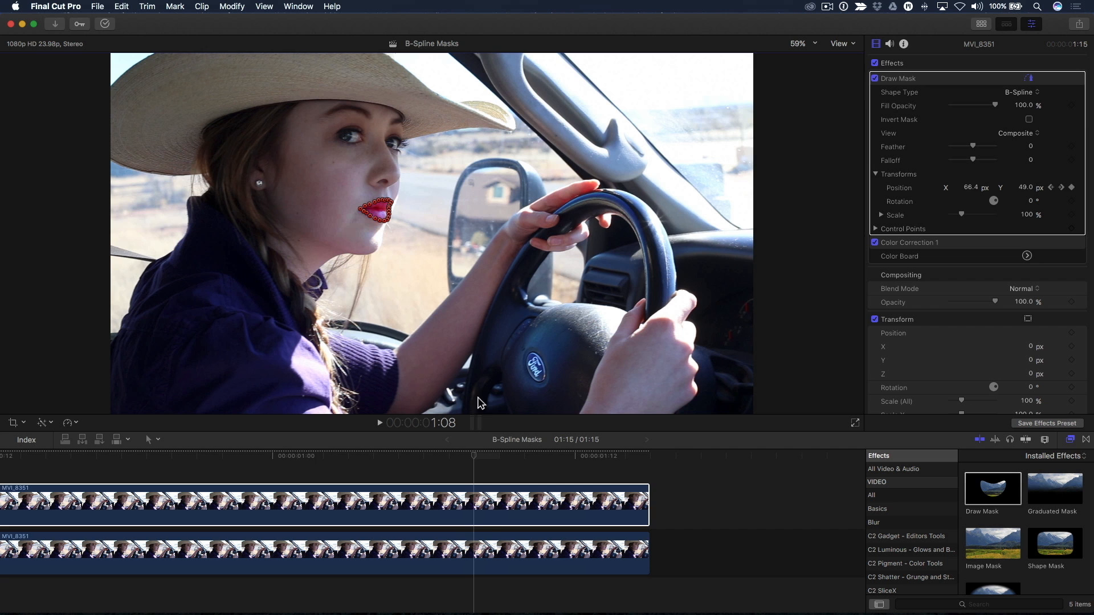
Hide the Draw Mask's onscreen outline and play back the clip.
left_click(528, 459)
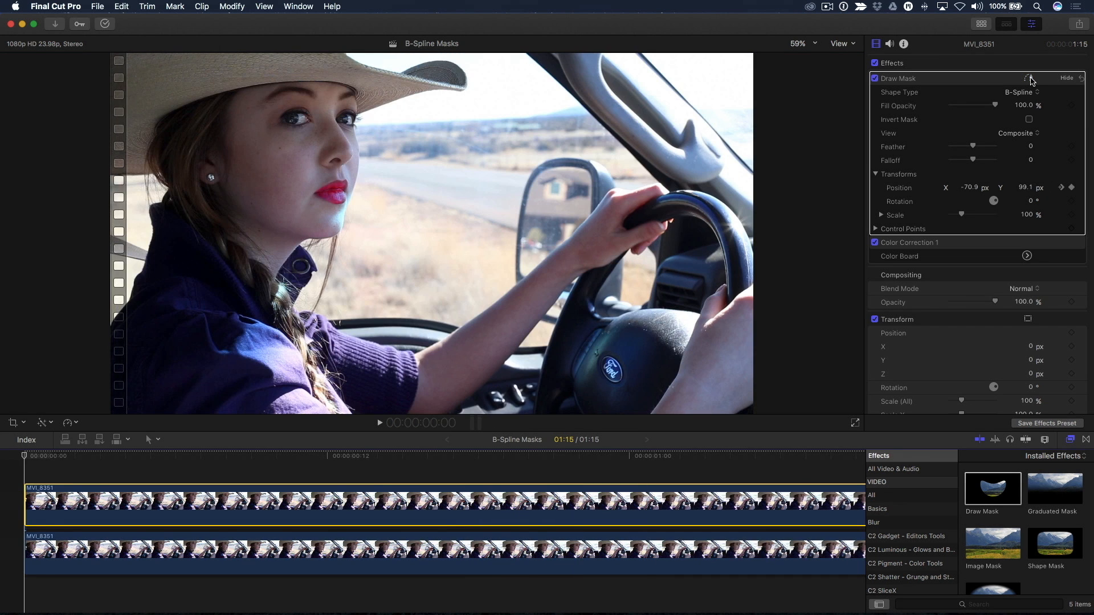
left_click(380, 423)
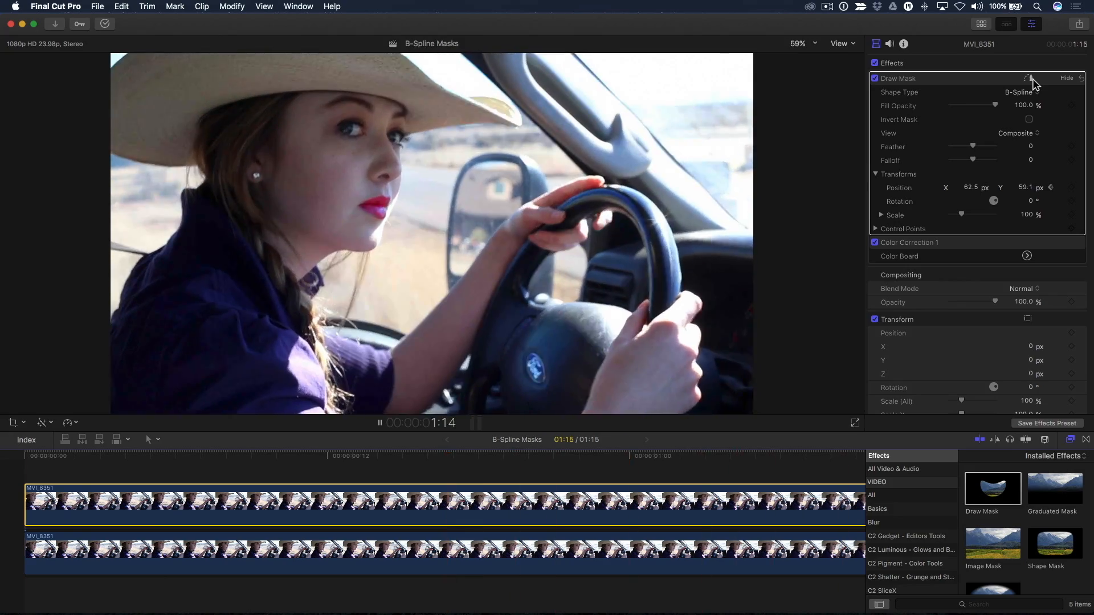